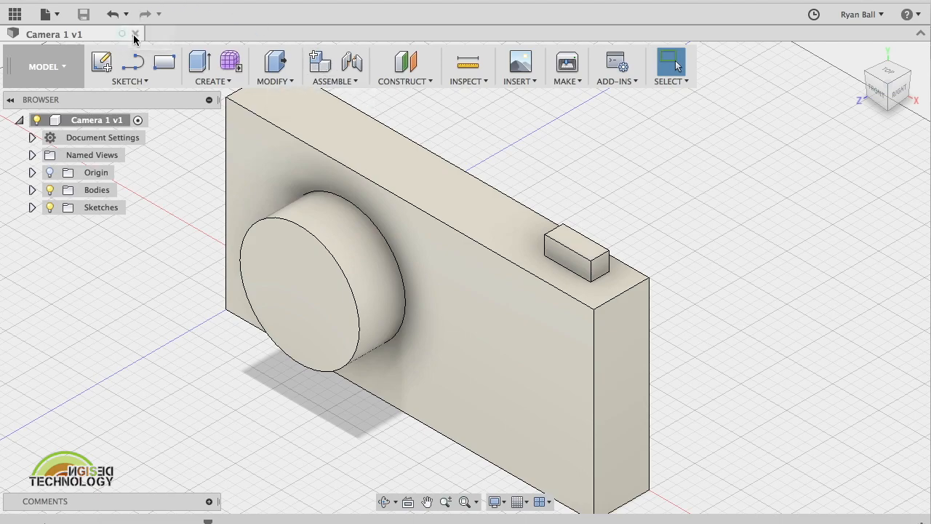
Close the Camera 1 v1 design tab, leaving an empty untitled design.
left_click(134, 33)
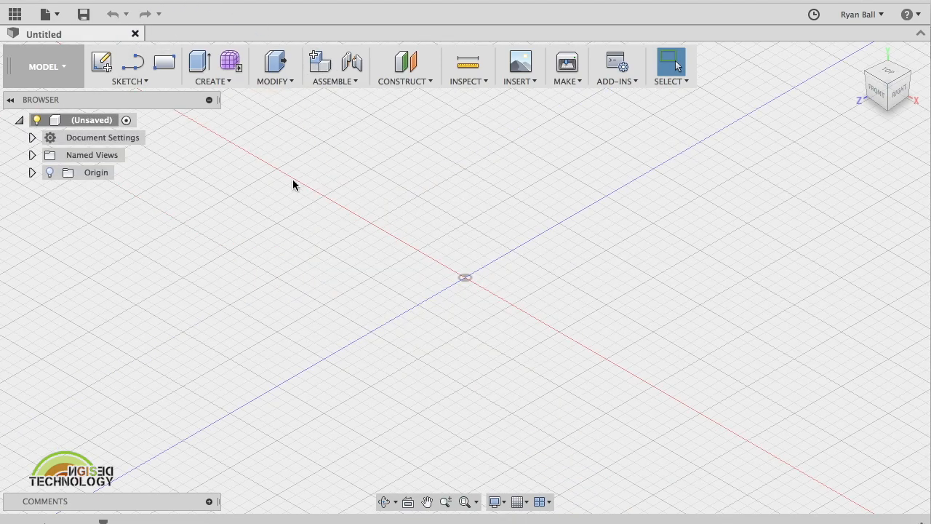
mouse_move(220, 132)
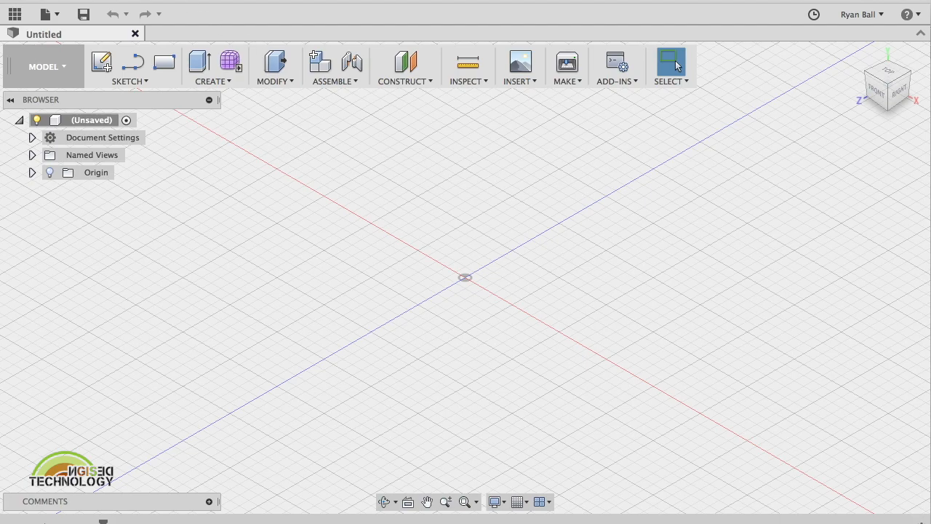
mouse_move(14, 14)
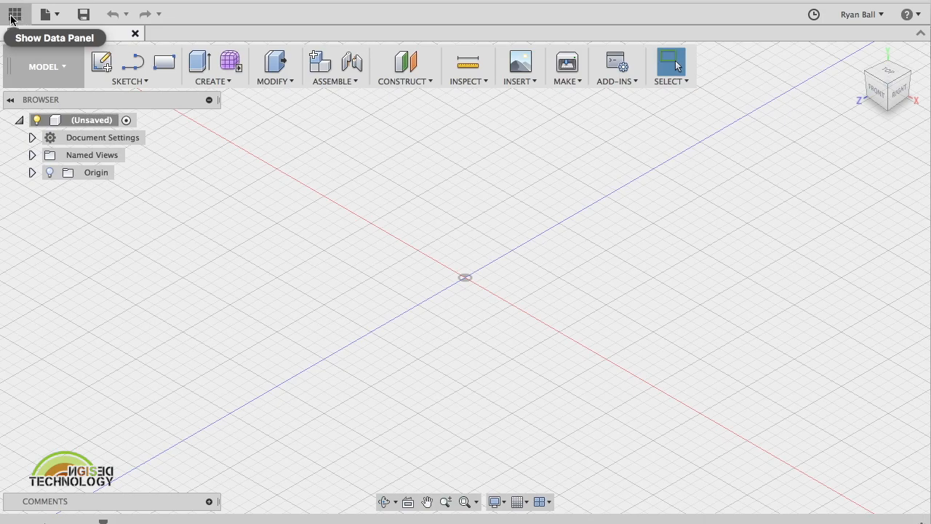
Reopen Camera 1 from Ryan's First Project's files, then hide the Data Panel.
left_click(15, 14)
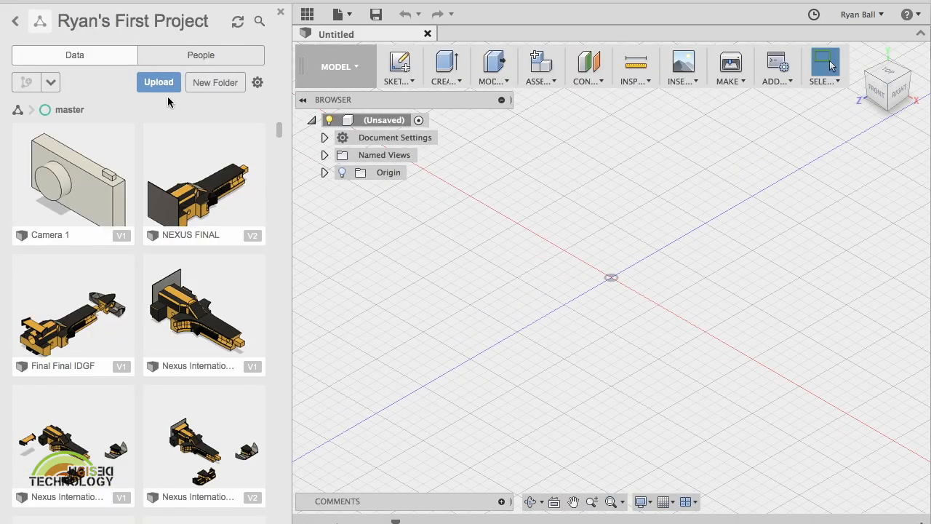
scroll("down", 3)
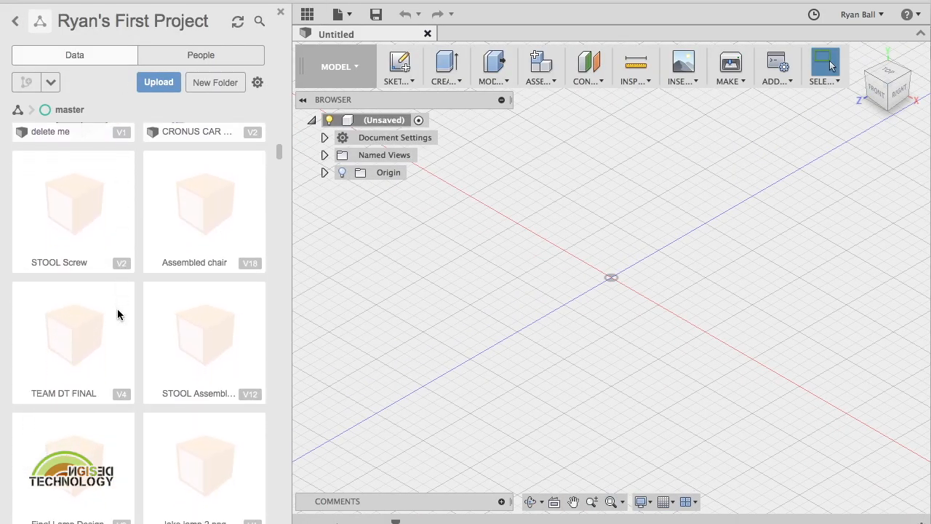
scroll("down", 3)
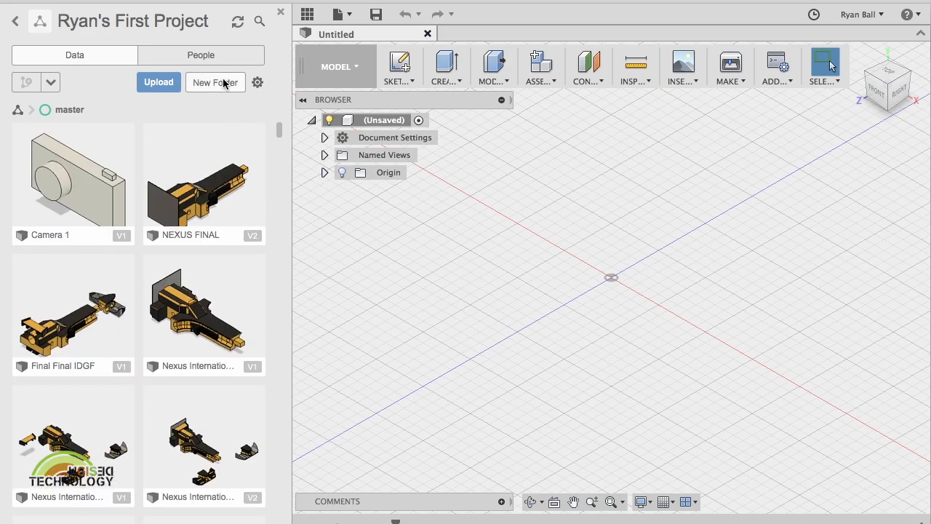
left_click(73, 178)
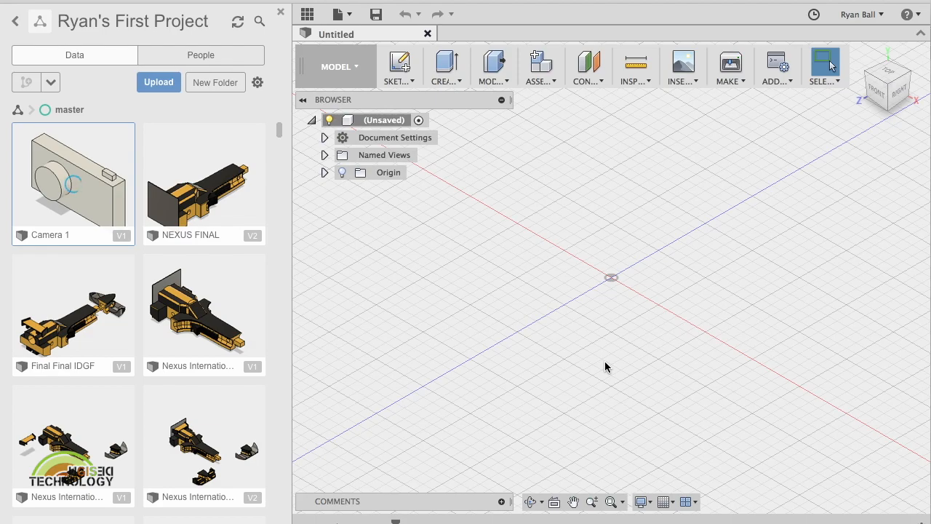
double_click(72, 174)
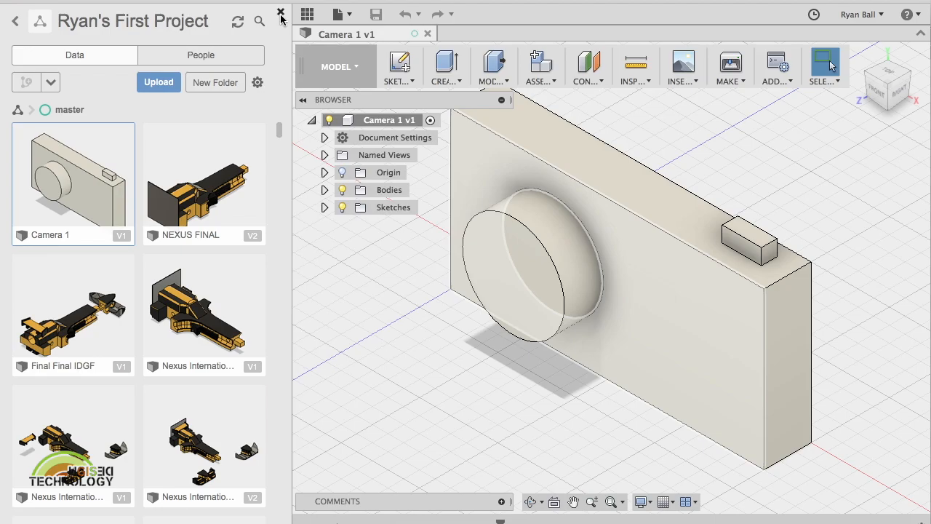
left_click(281, 13)
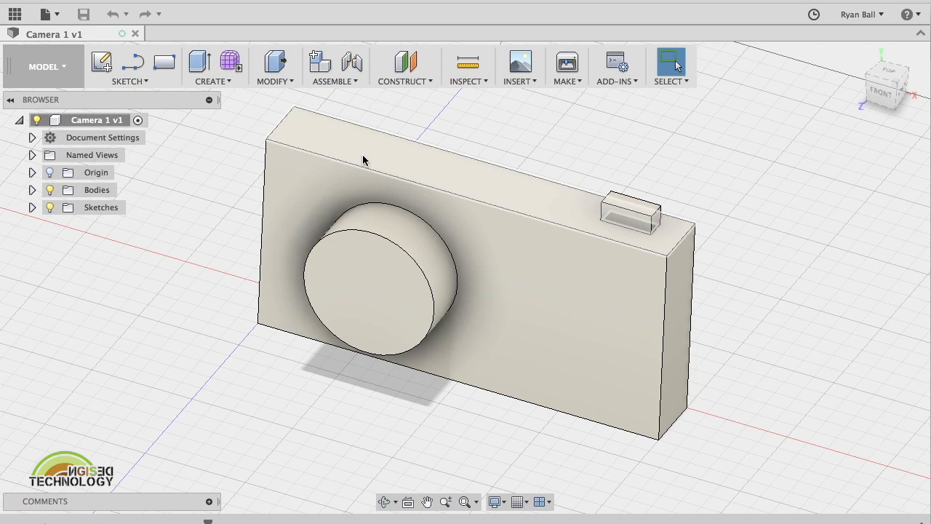
mouse_move(392, 158)
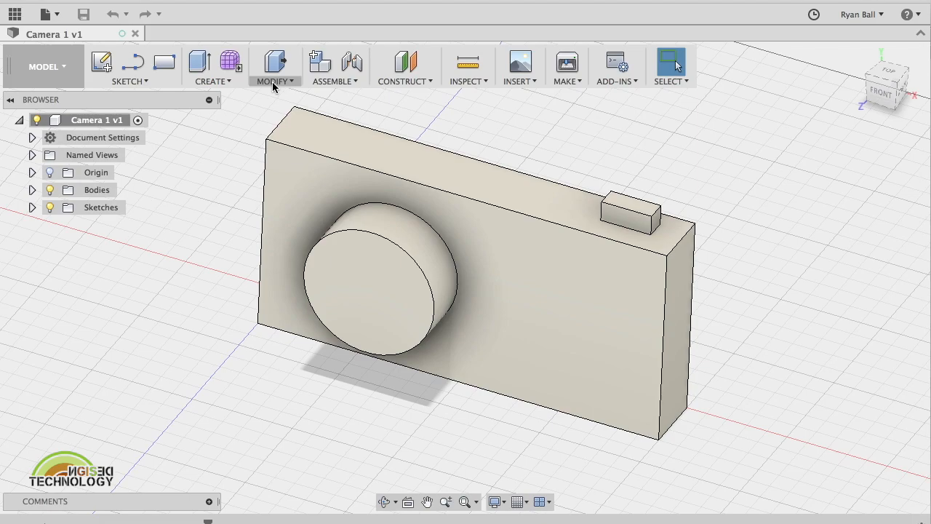
left_click(275, 66)
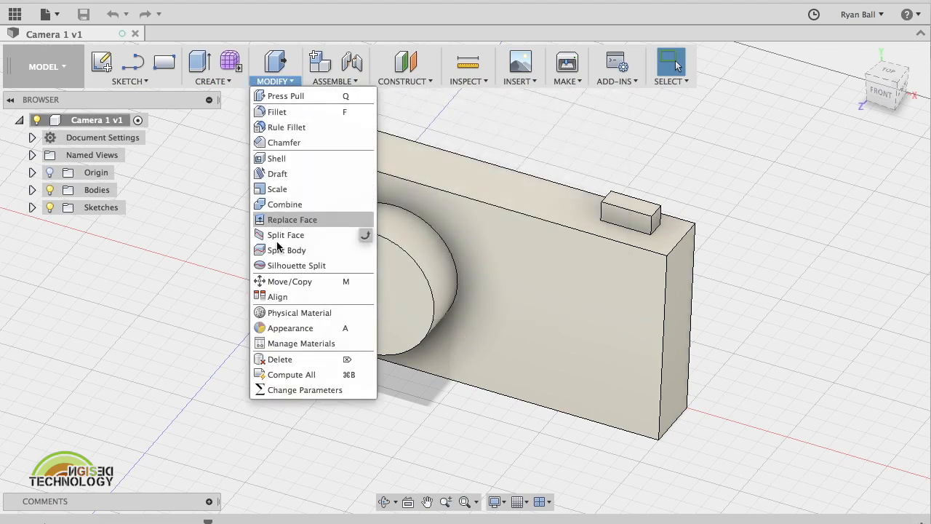
mouse_move(277, 112)
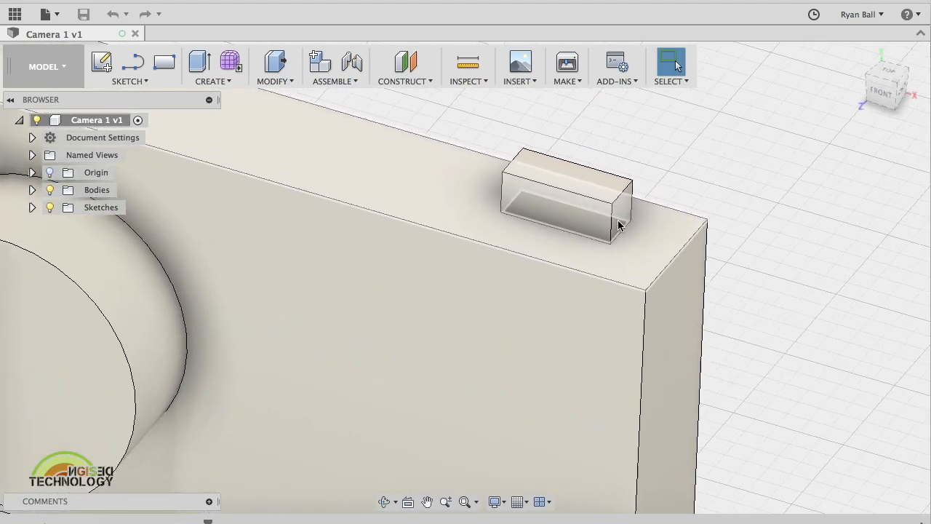
Pick the camera's small top button's four top edges and show the Modify tools.
left_click(468, 501)
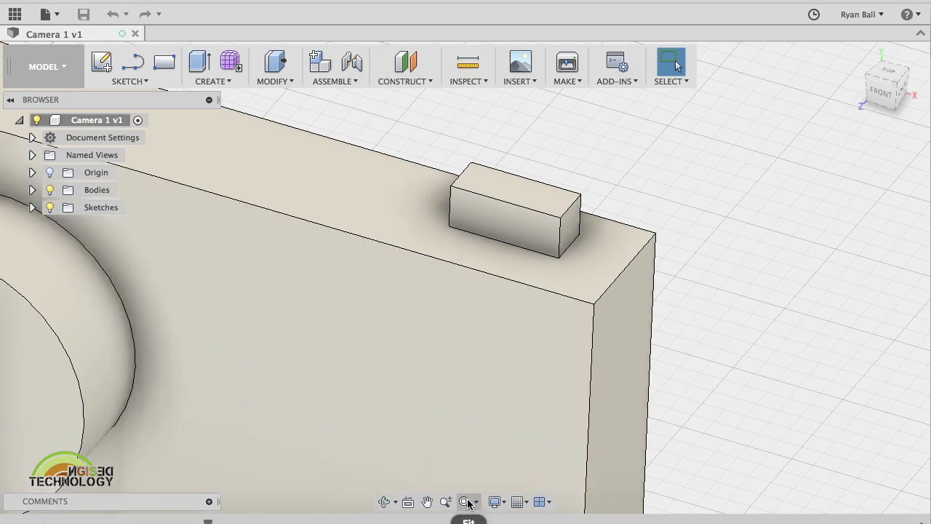
mouse_move(447, 501)
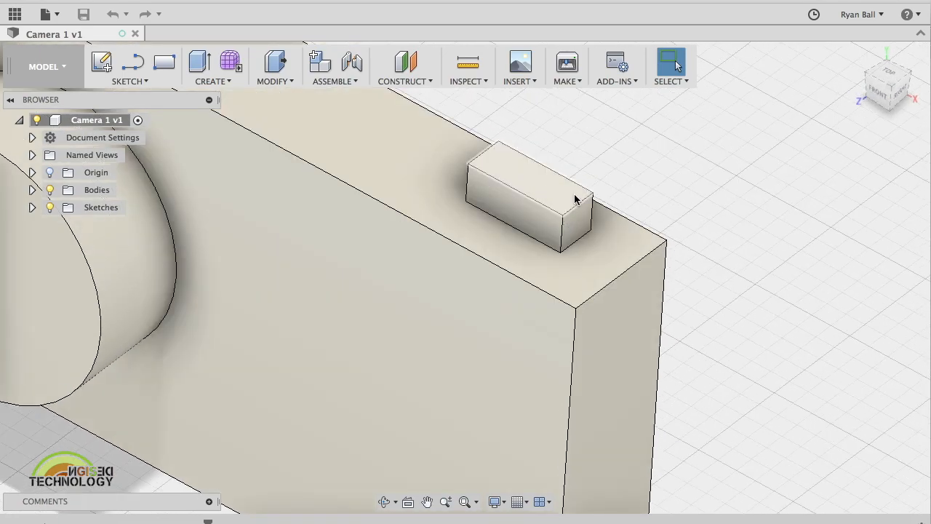
left_click(578, 204)
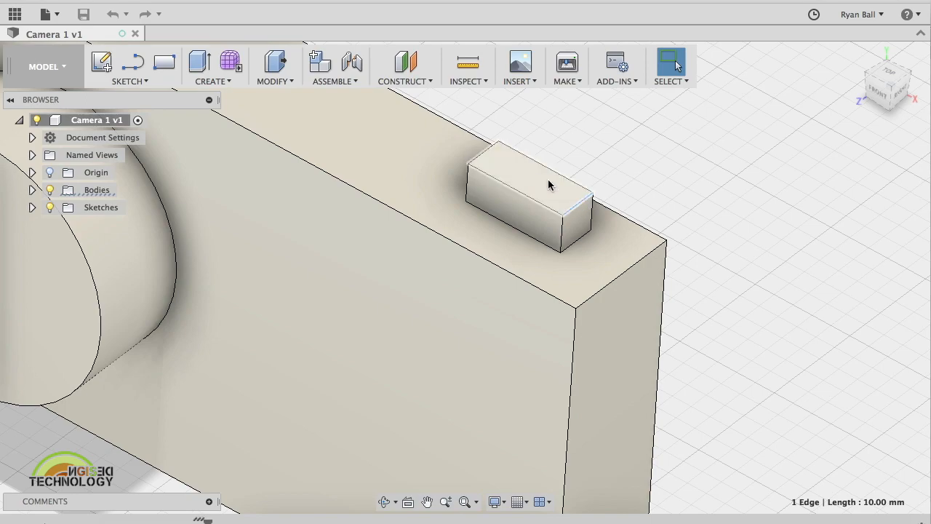
left_click(480, 159)
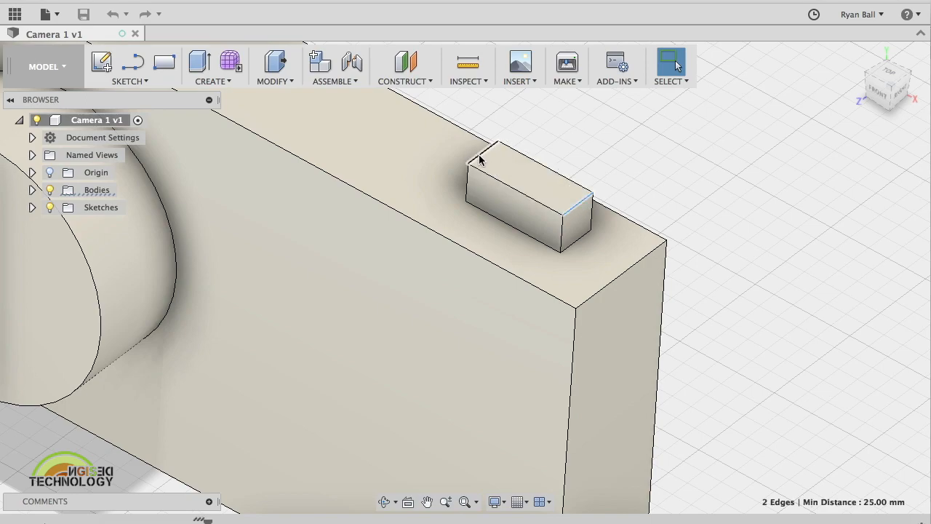
left_click(531, 149)
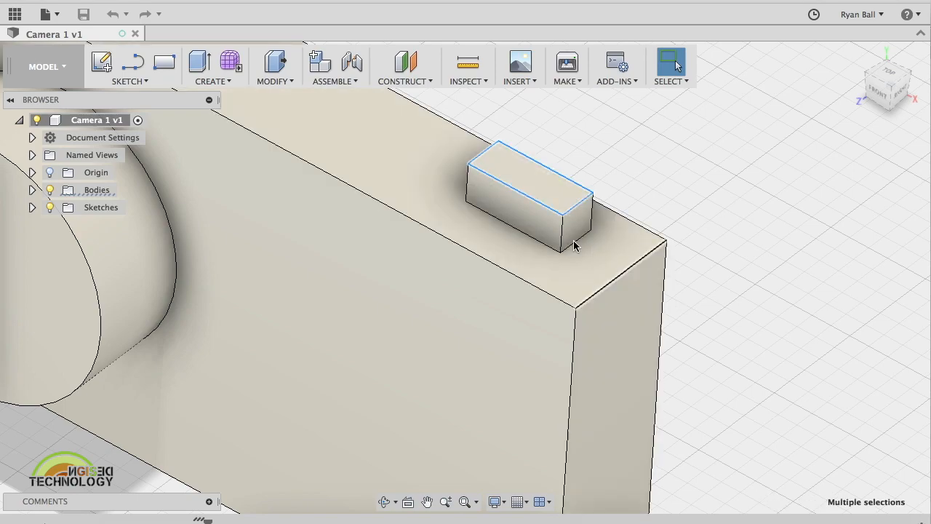
left_click(274, 66)
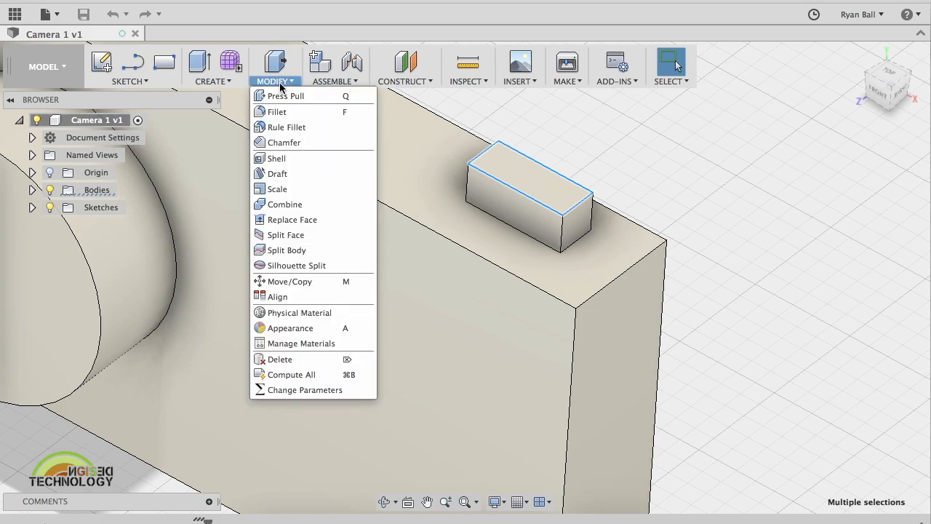
mouse_move(277, 111)
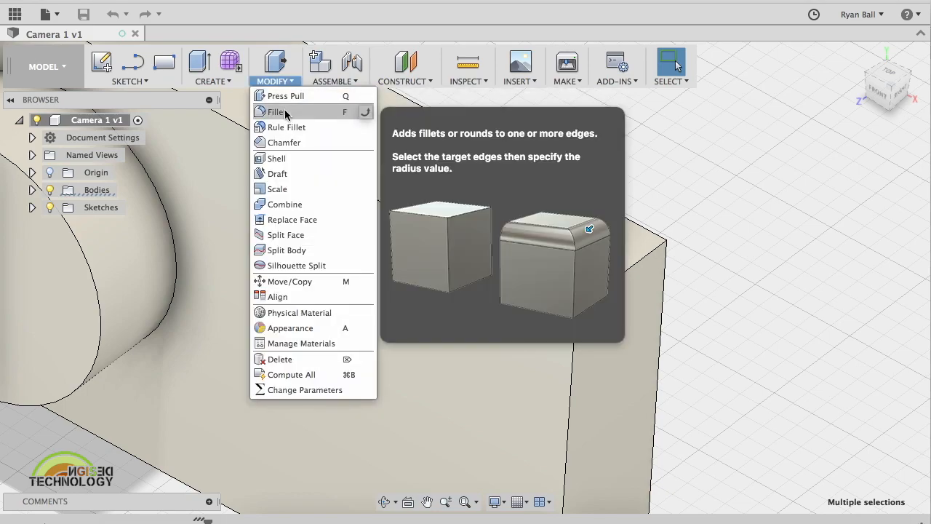
left_click(276, 111)
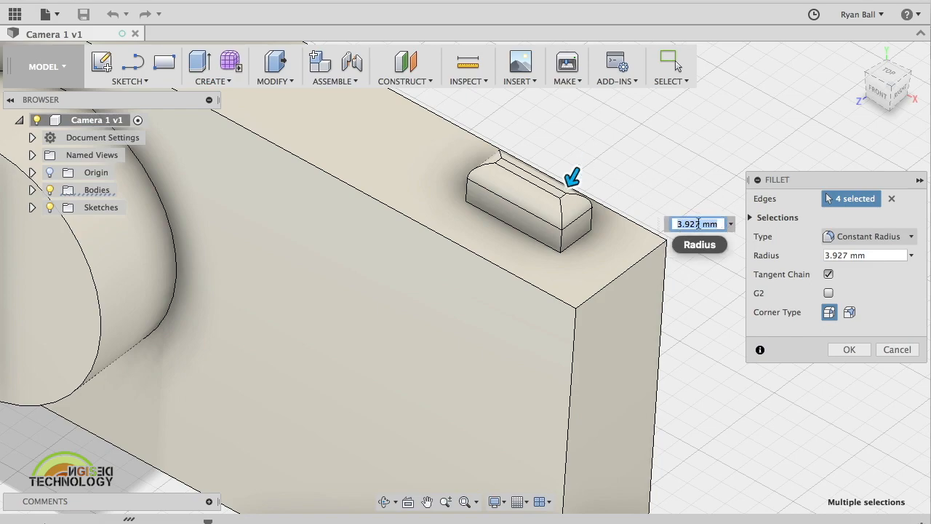
type("2")
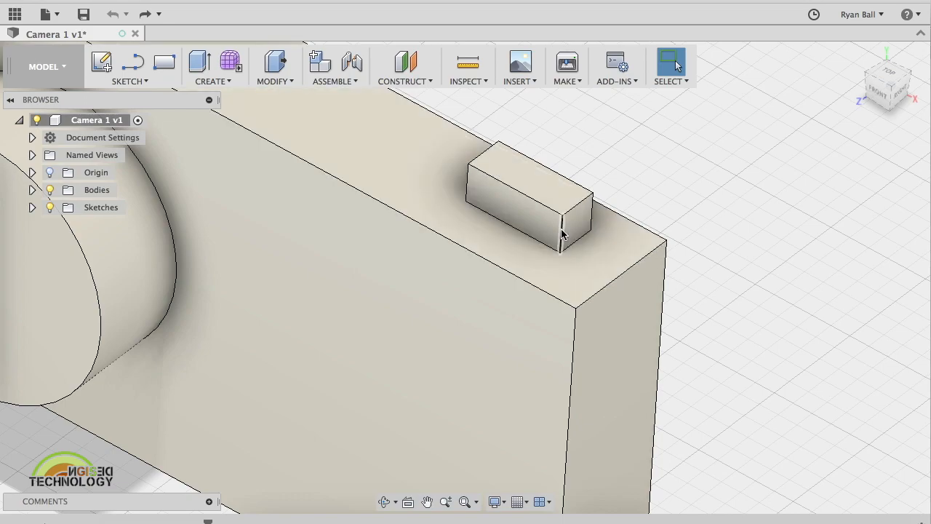
Add the button's vertical edges and fillet the picked edges at 4 mm radius.
left_click(562, 218)
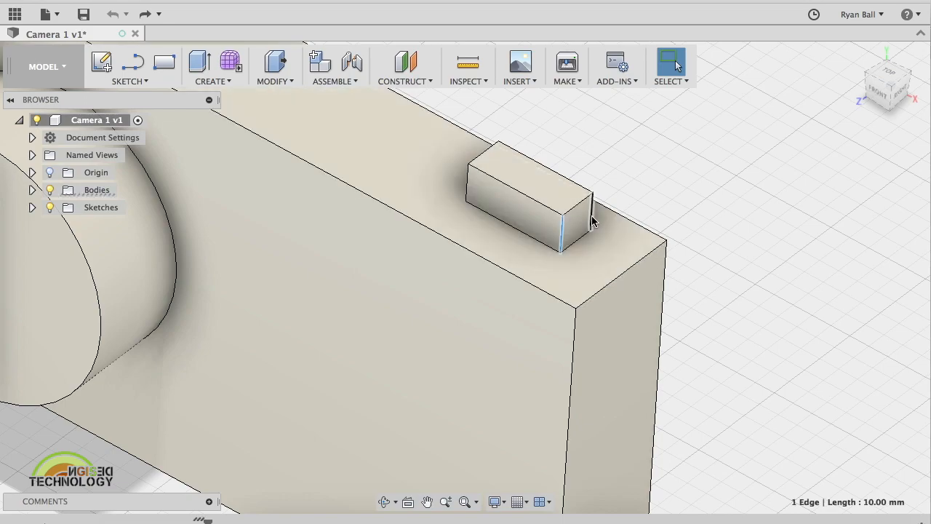
left_click(499, 190)
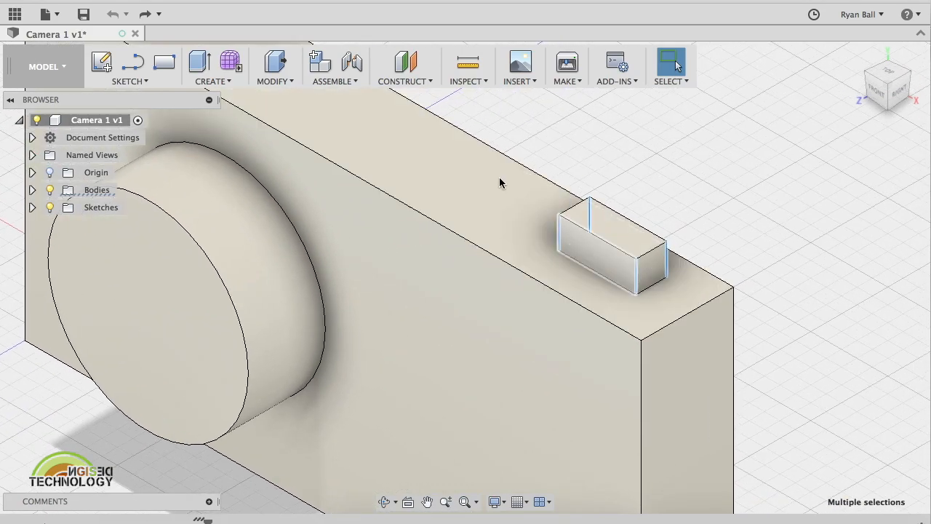
left_click(274, 66)
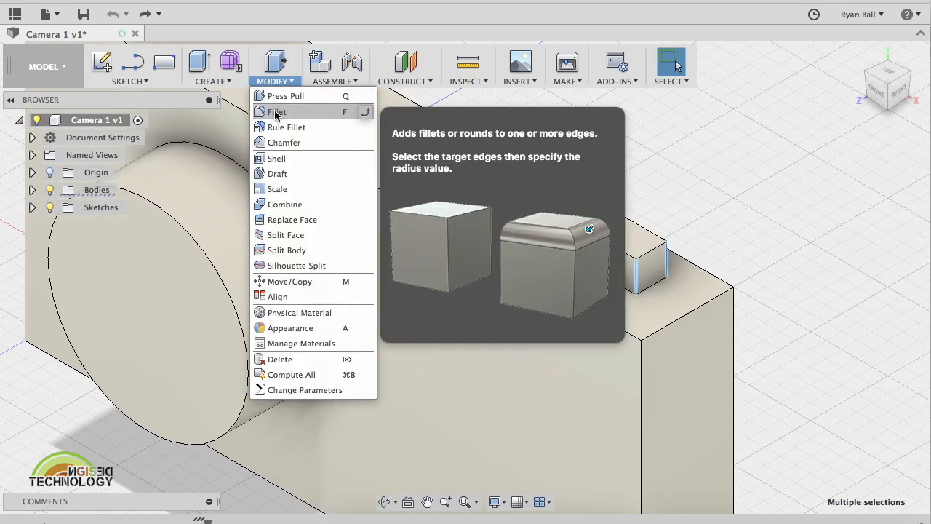
left_click(276, 111)
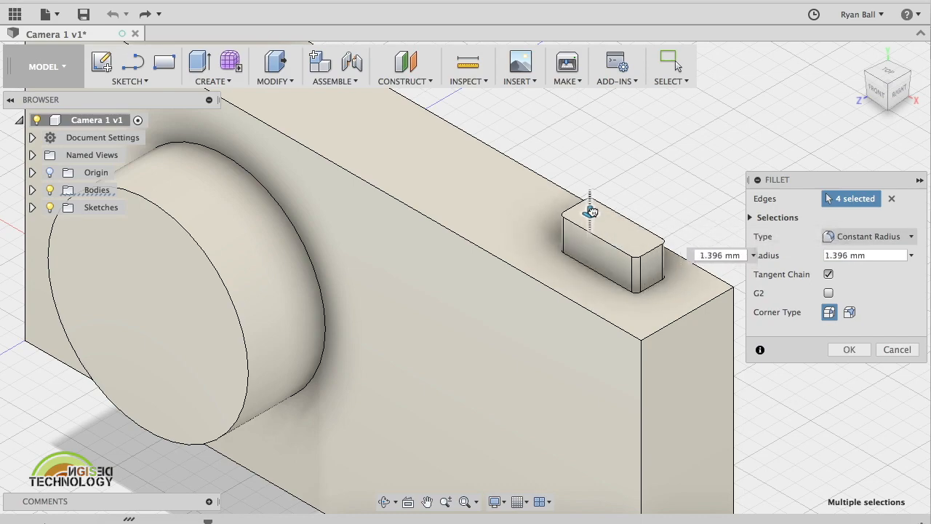
left_click_drag(589, 211, 589, 189)
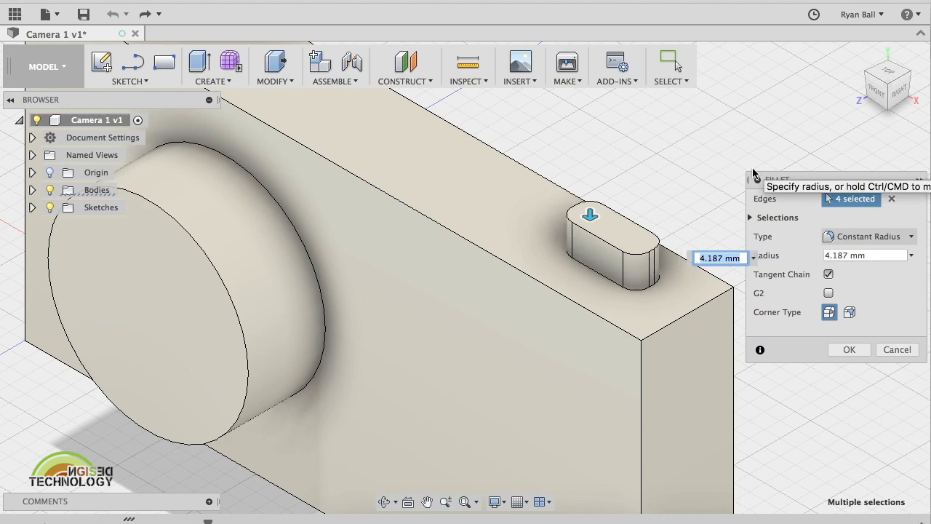
type("4")
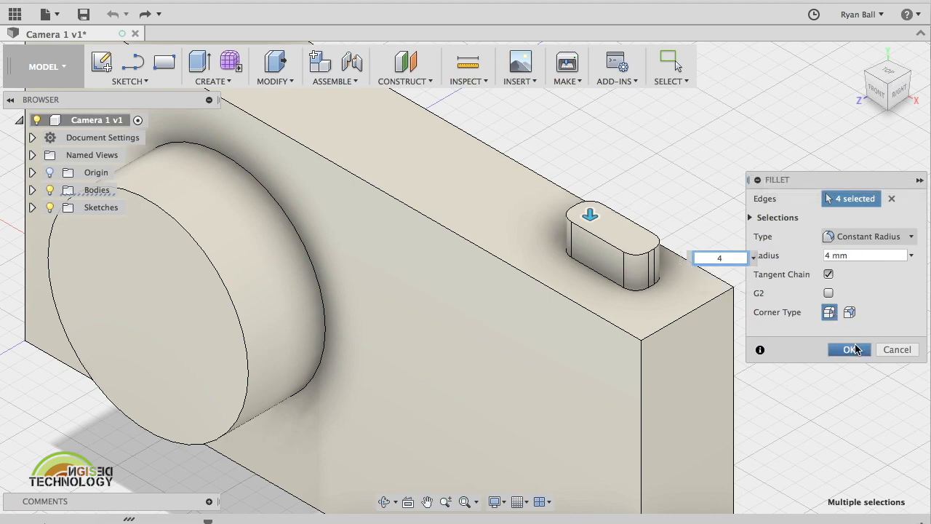
left_click(849, 349)
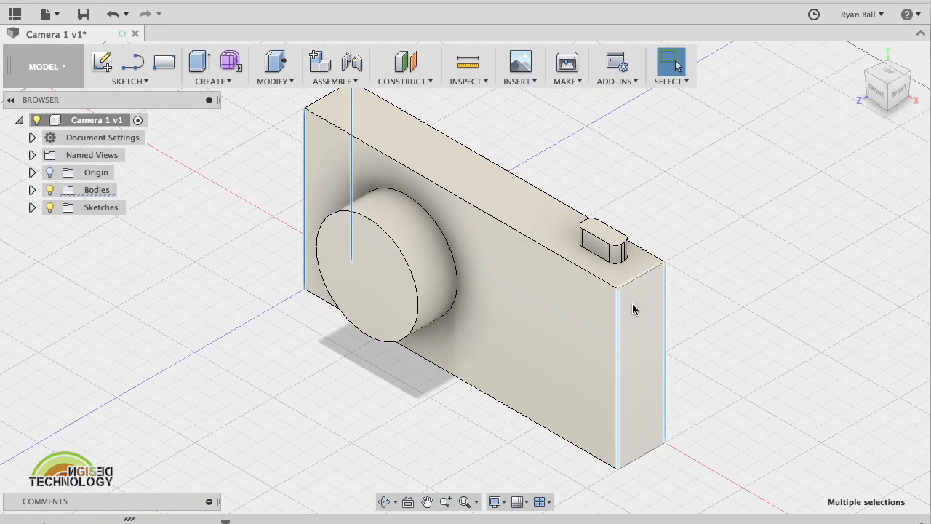
Show the Modify dropdown with the body's vertical corner edges selected.
left_click(275, 66)
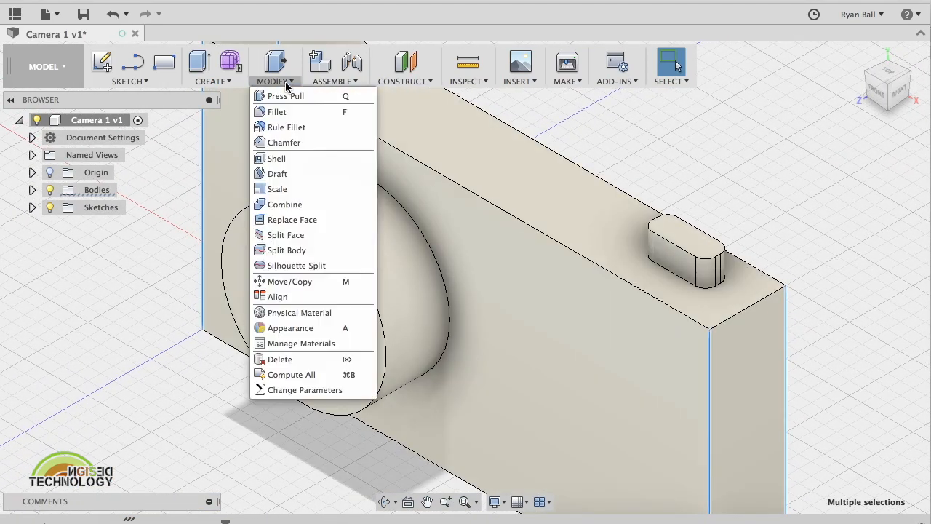
mouse_move(283, 141)
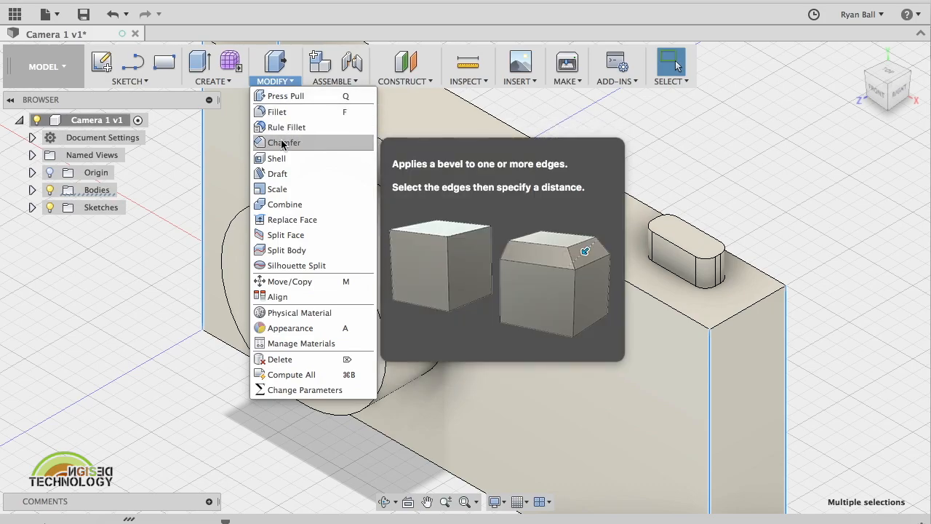
Chamfer the selected body corner edges at a 1 mm equal distance.
left_click(283, 142)
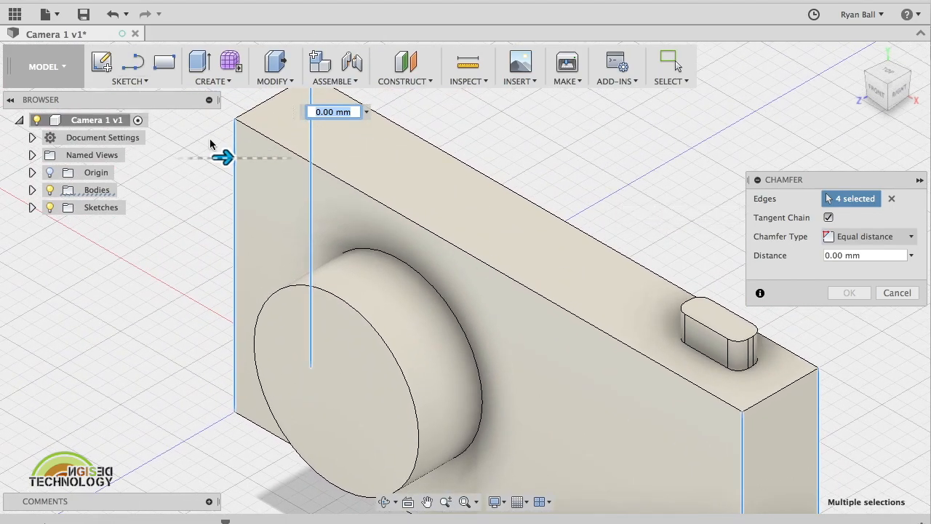
left_click_drag(226, 158, 247, 157)
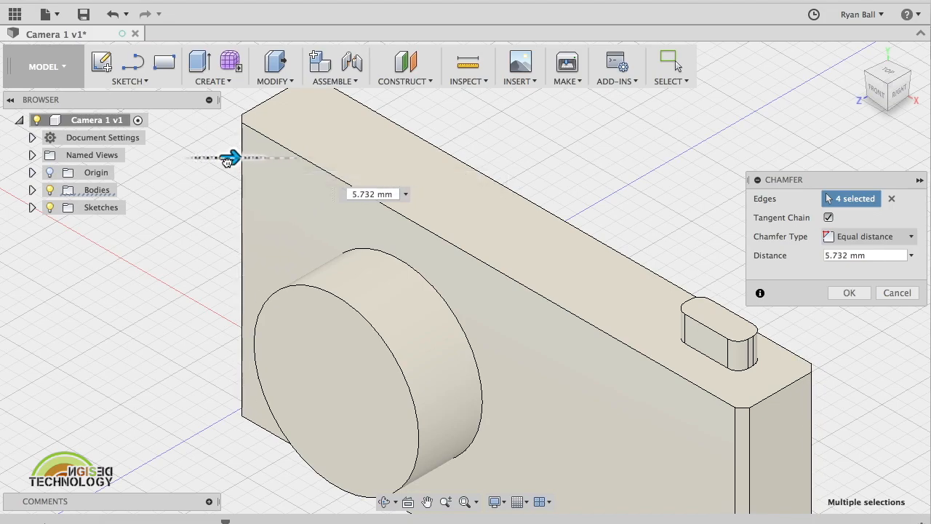
left_click_drag(231, 157, 222, 157)
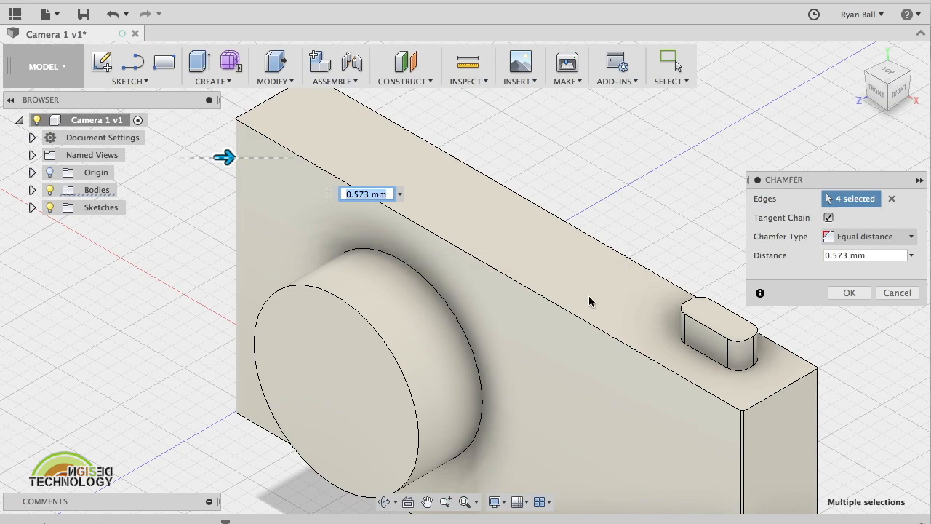
mouse_move(746, 421)
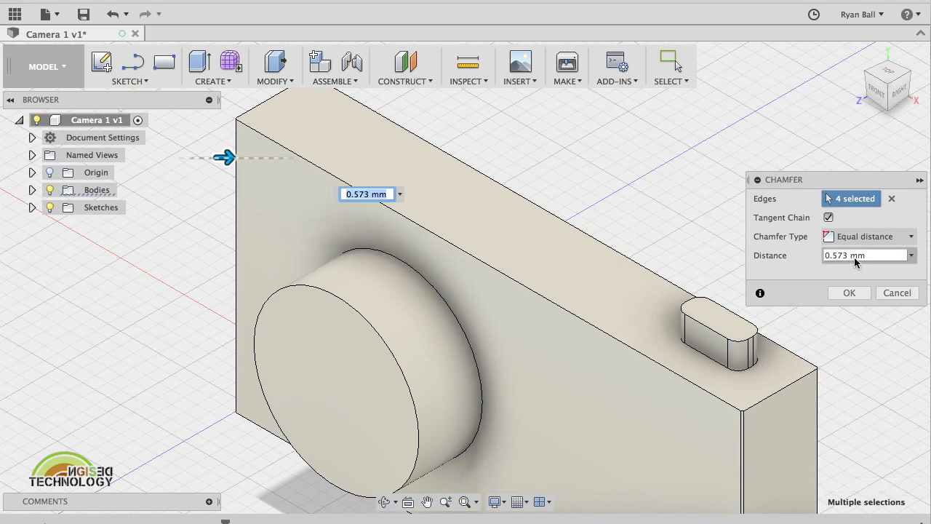
mouse_move(852, 258)
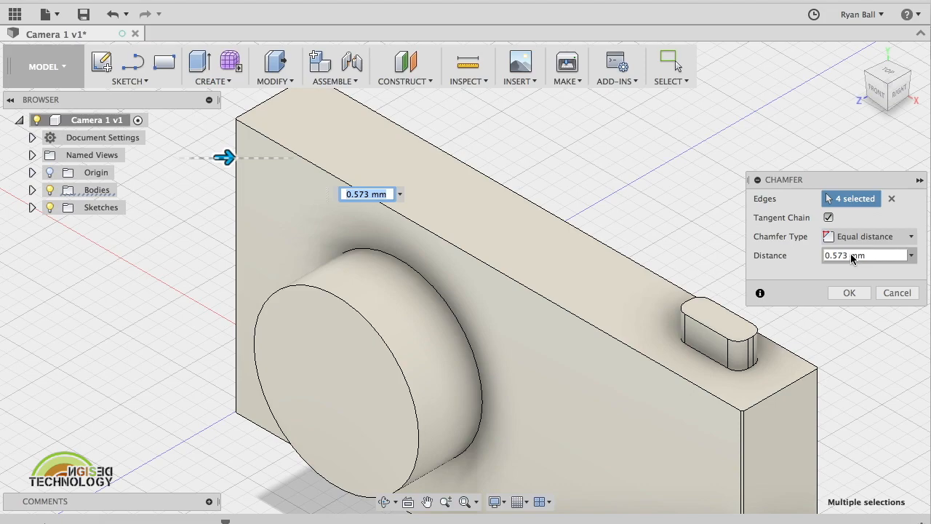
left_click(866, 255)
type("1")
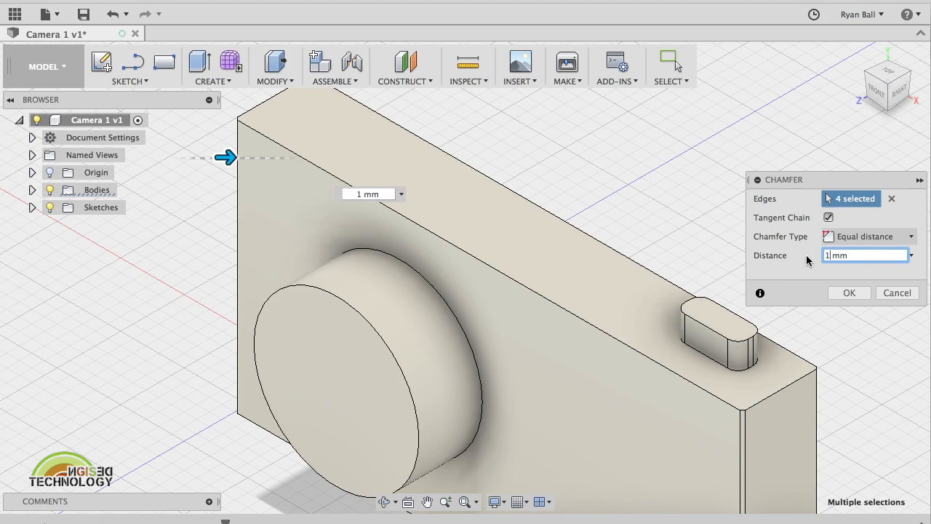
left_click(848, 292)
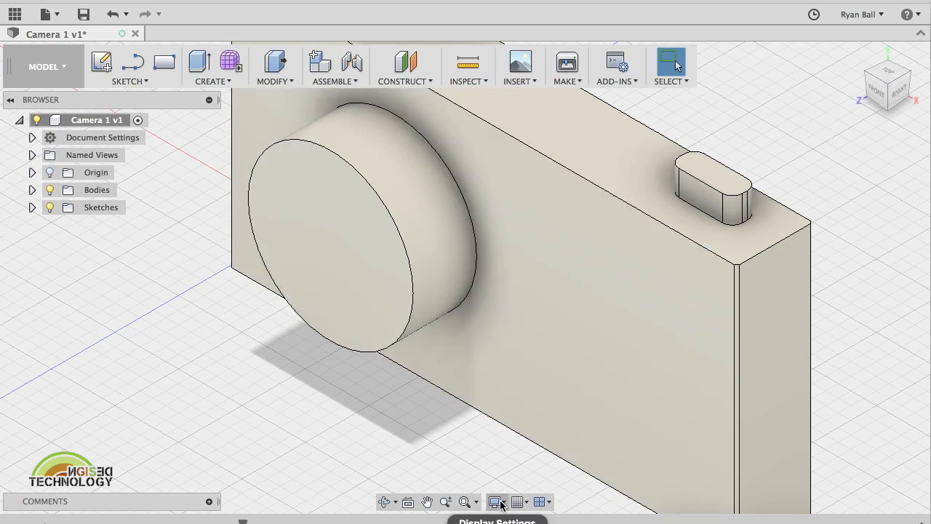
Switch the display's visual style to Shaded with no edge lines.
left_click(497, 501)
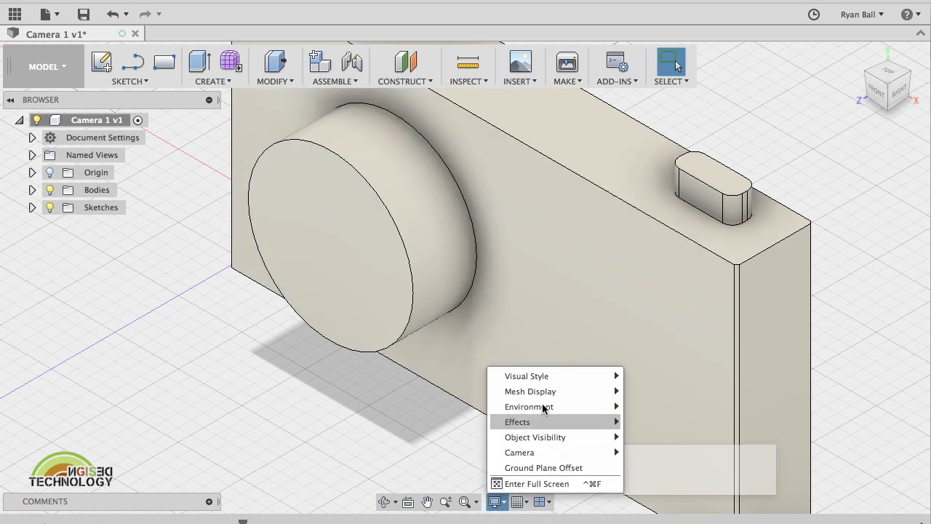
mouse_move(526, 375)
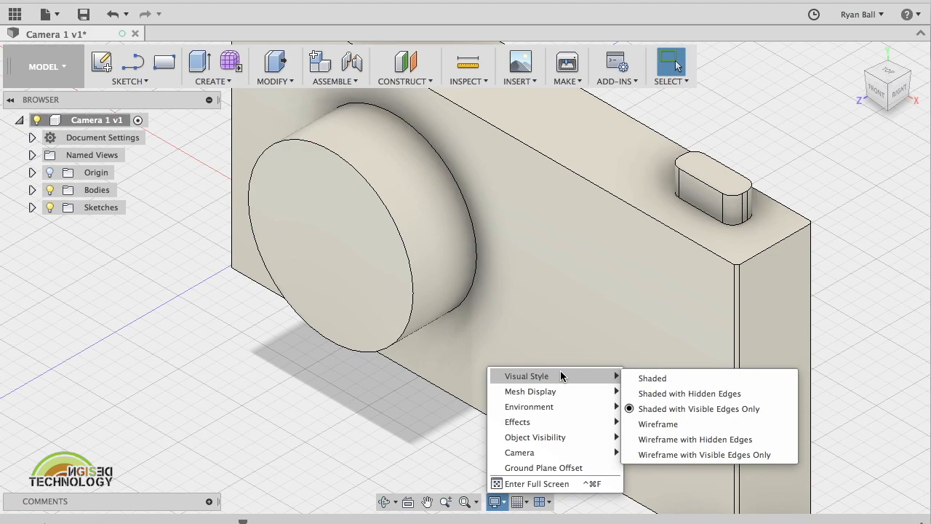
mouse_move(752, 210)
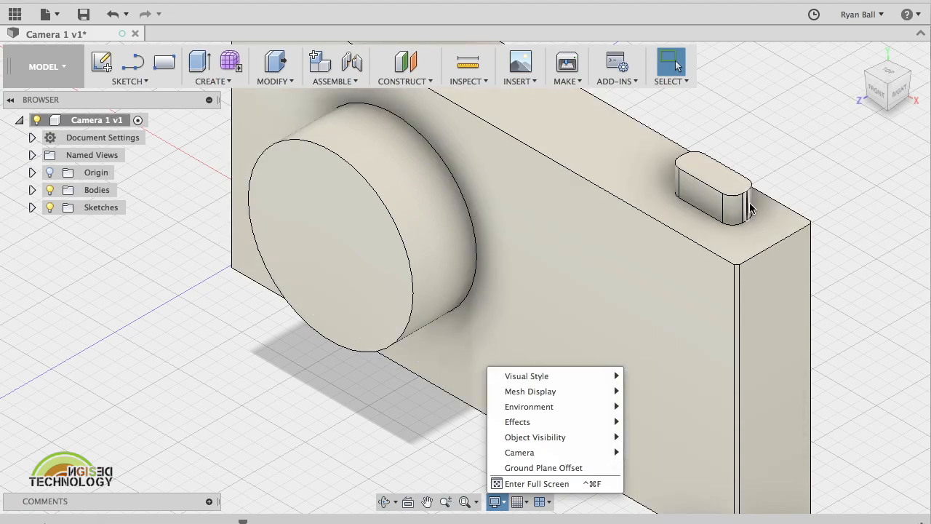
mouse_move(744, 209)
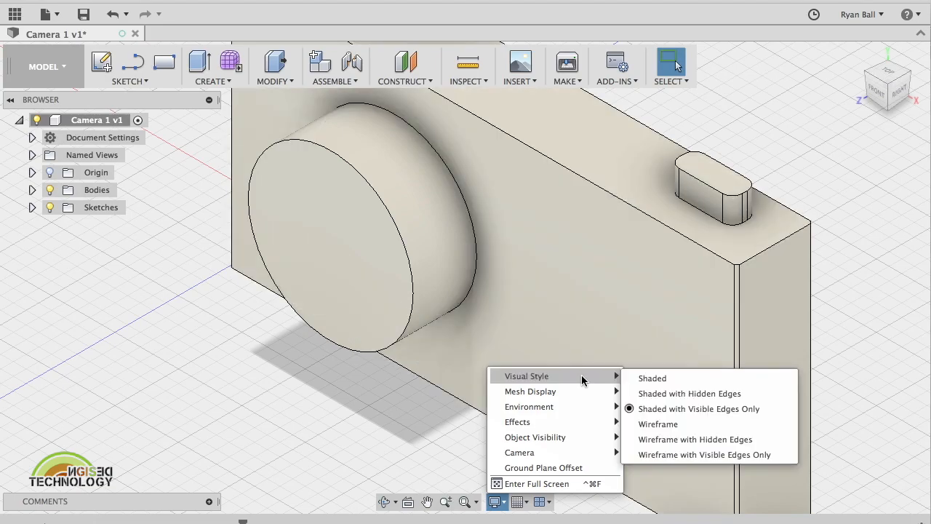
mouse_move(651, 378)
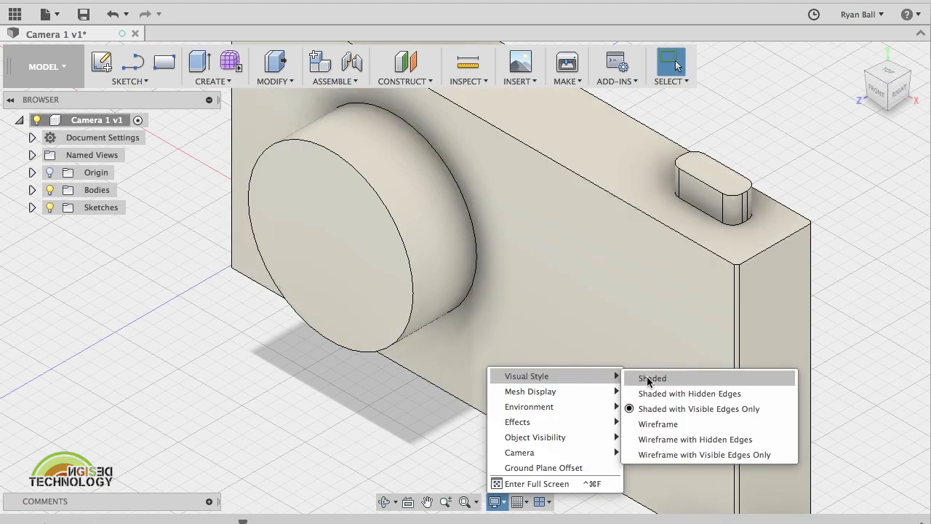
left_click(651, 377)
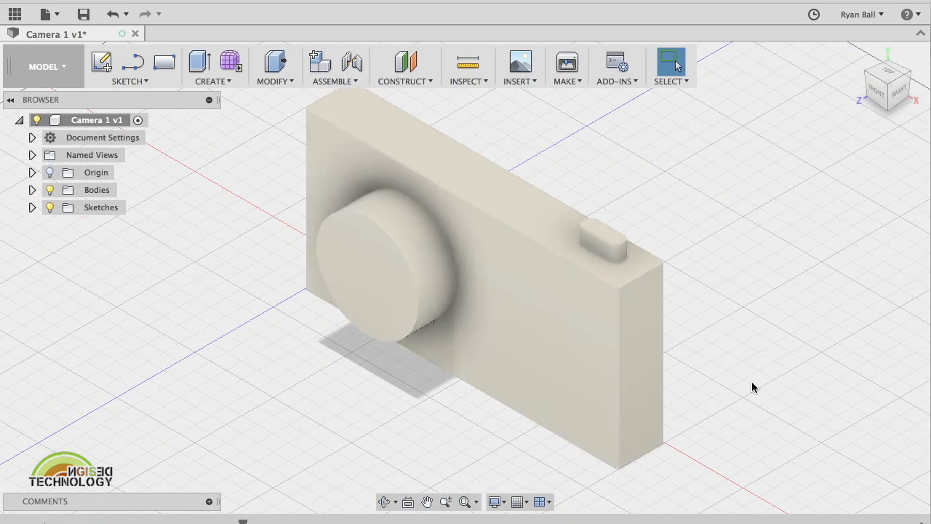
Try Wireframe, return to shaded with edges, and save a new version.
left_click(495, 501)
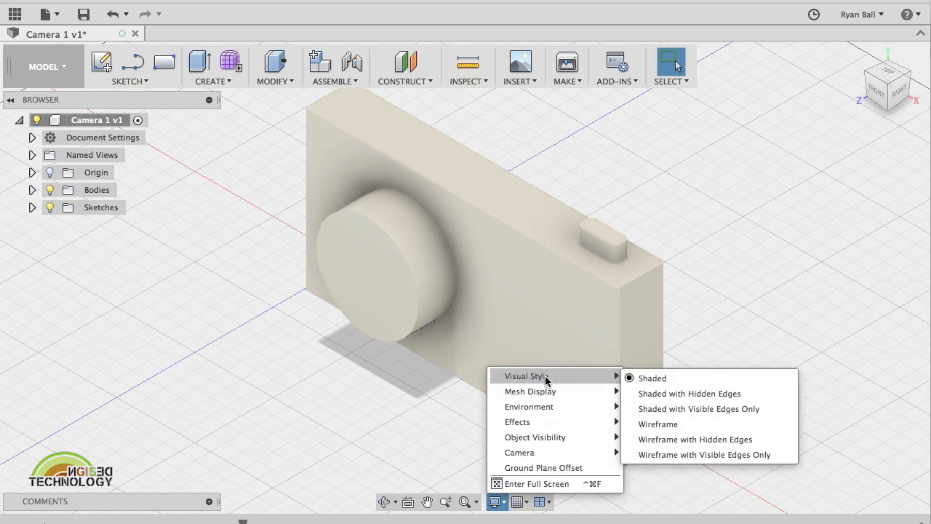
mouse_move(637, 386)
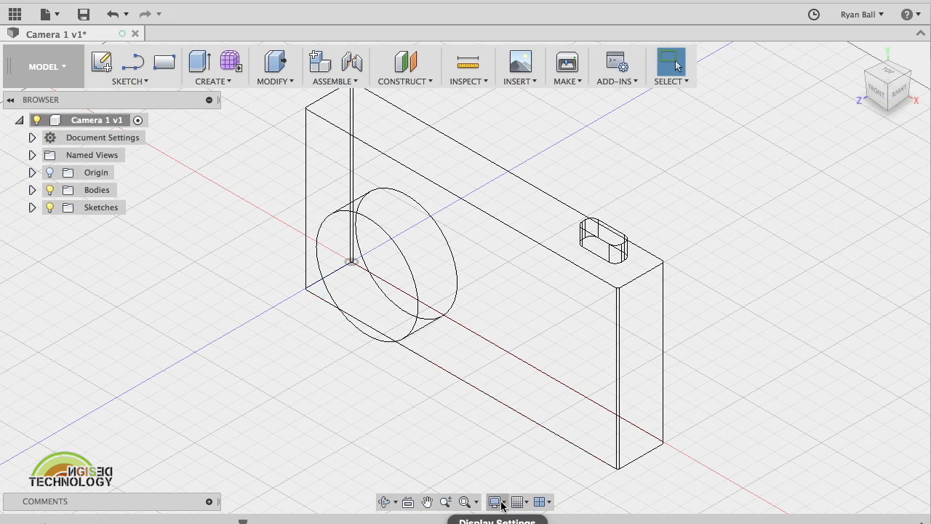
left_click(495, 501)
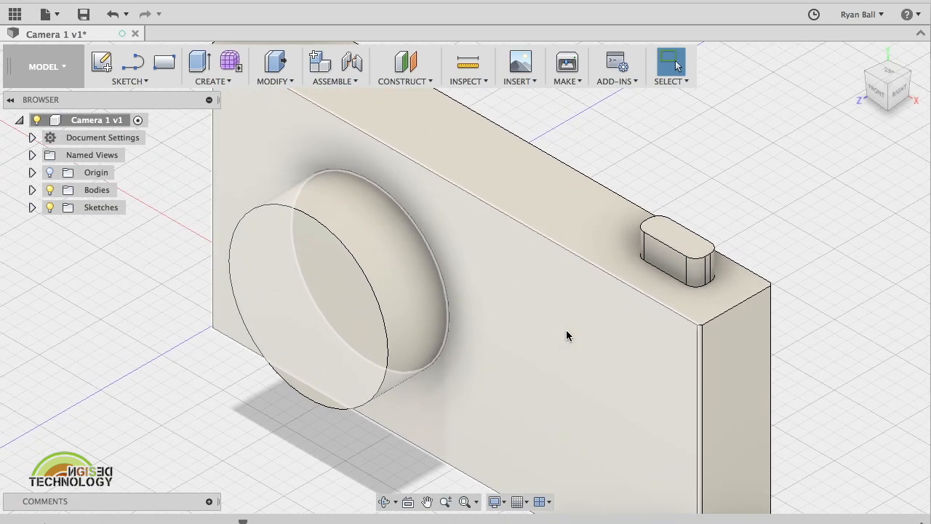
mouse_move(482, 241)
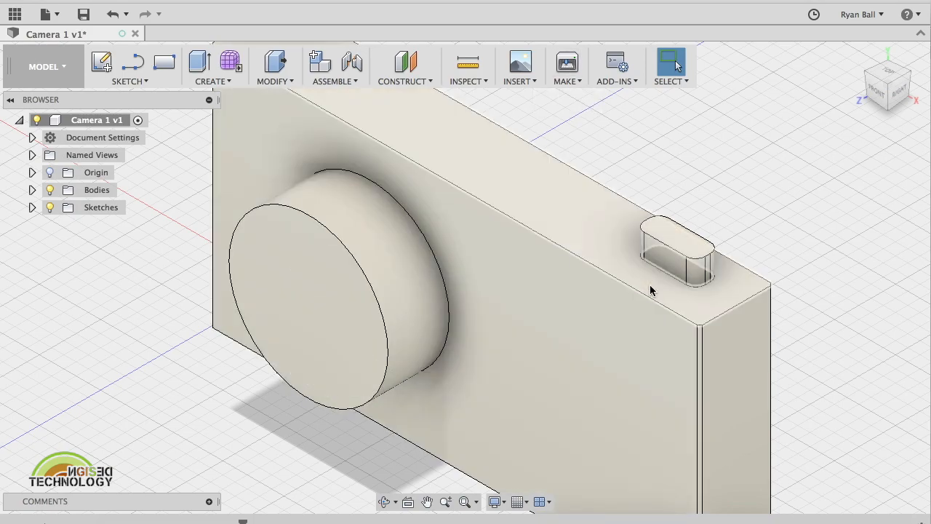
mouse_move(689, 300)
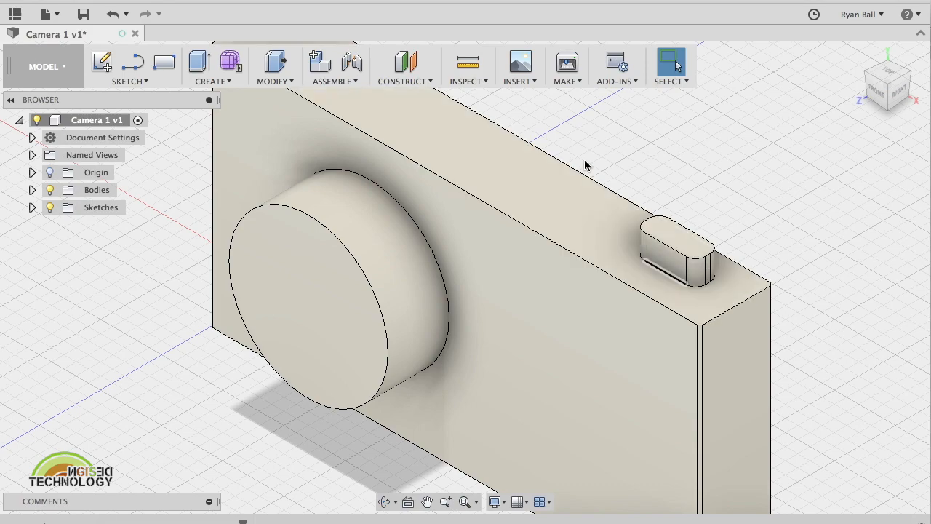
mouse_move(82, 14)
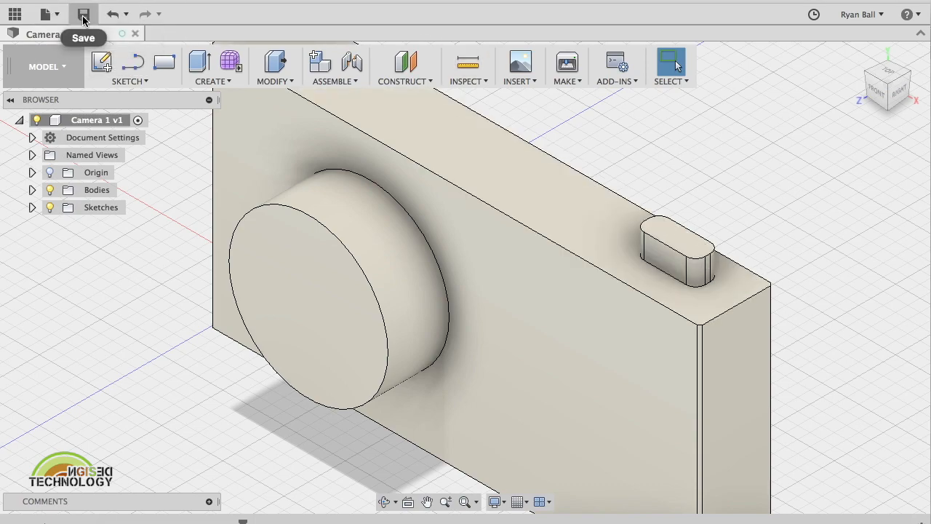
left_click(83, 14)
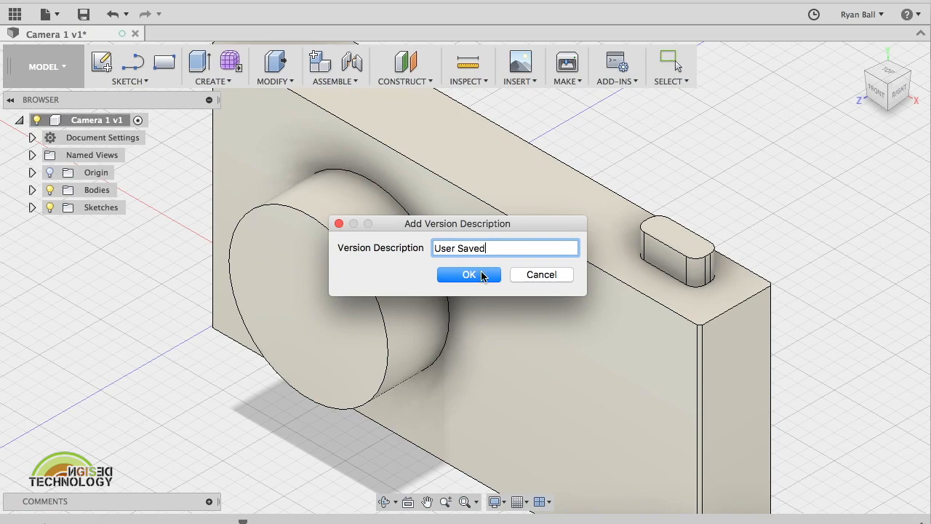